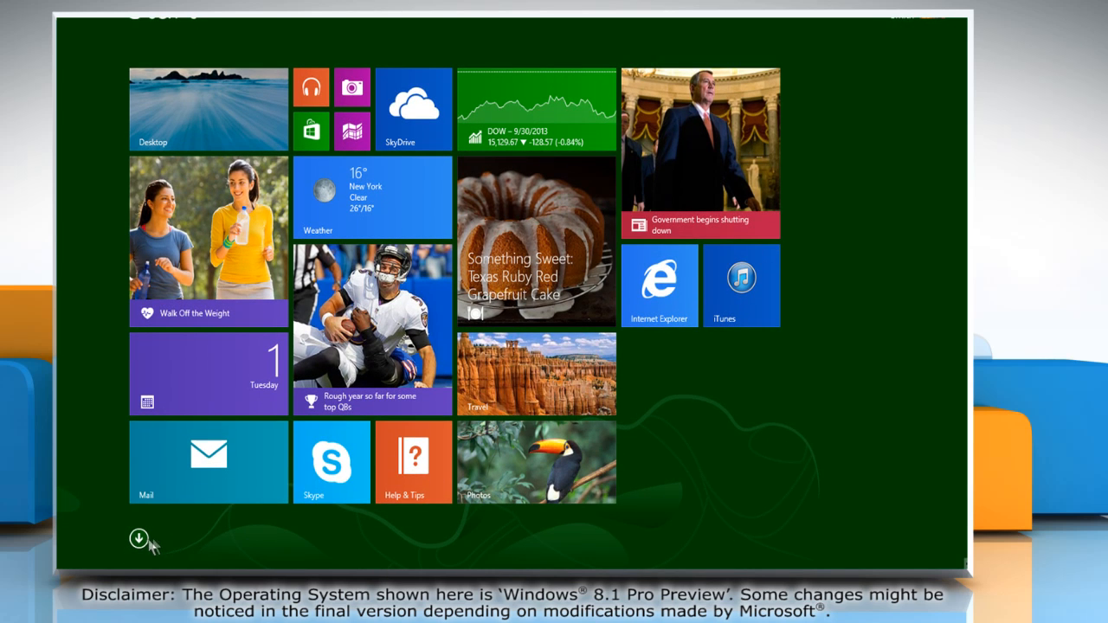
- Show the Apps view listing all installed programs on the Start screen
left_click(139, 537)
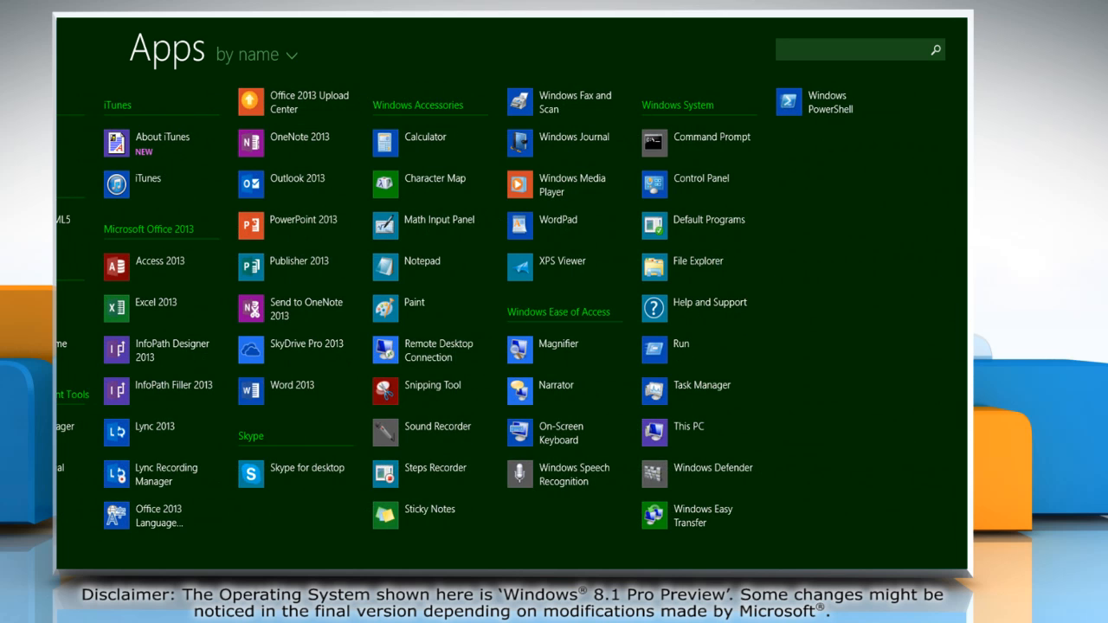
mouse_move(424, 267)
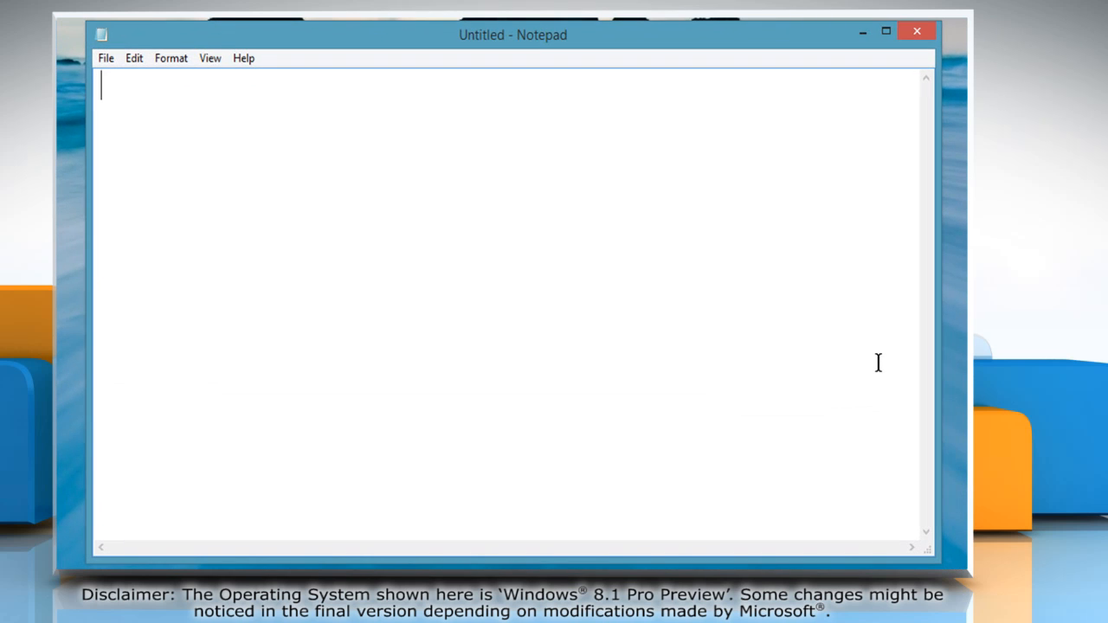
- Write the batch commands: net stop wuauserv, cd to SoftwareDistribution, Ren Download Download.old, Net start wuauserv, and begin saving
type("net stop")
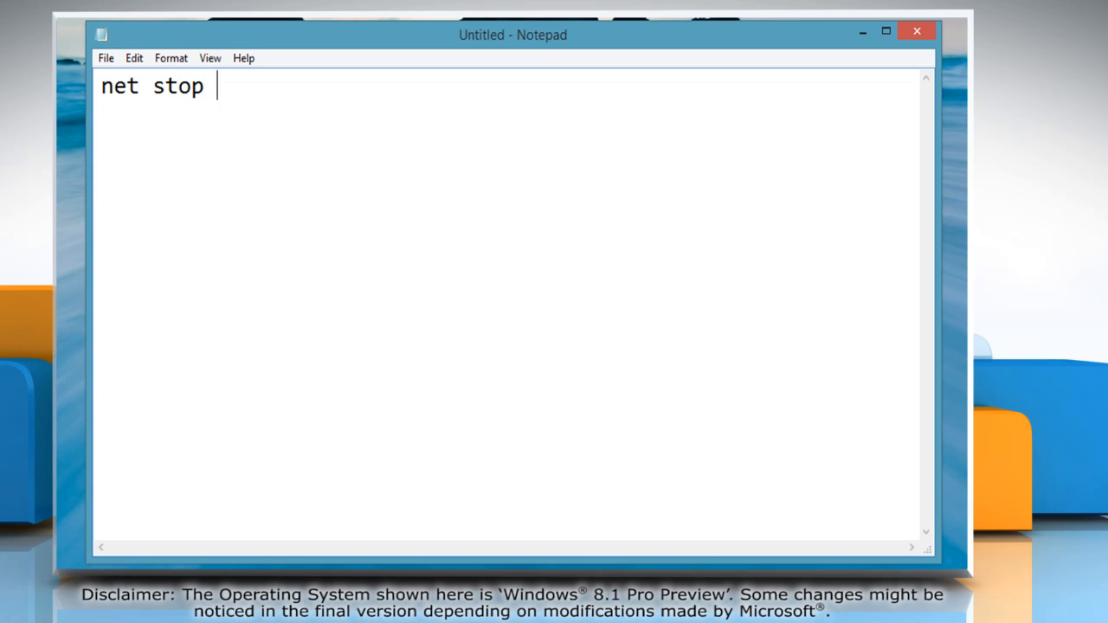
type("wuauserv")
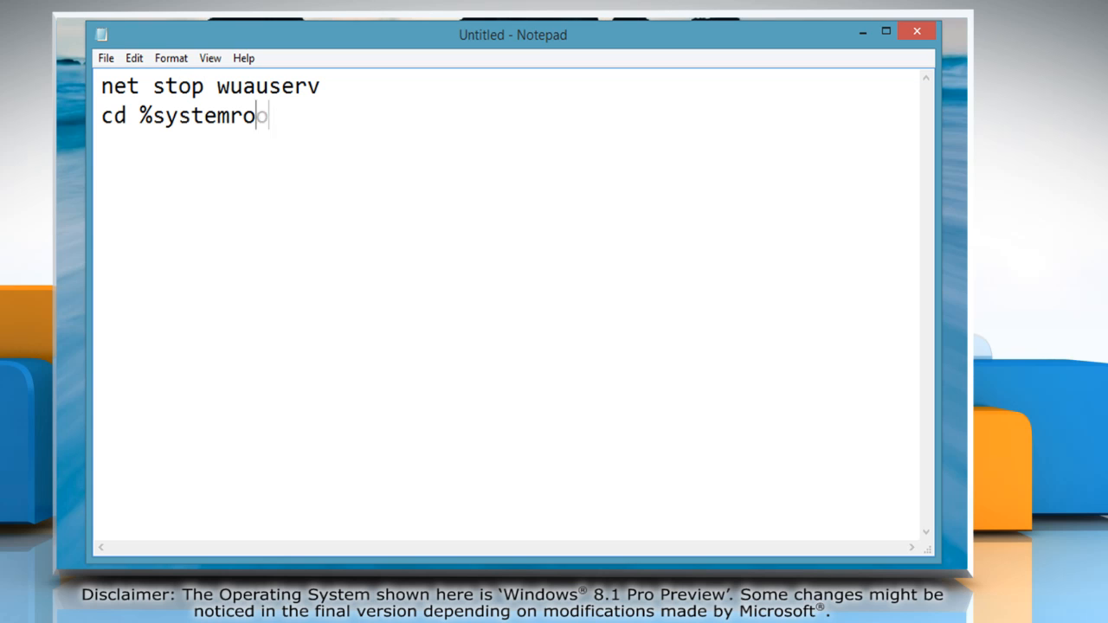
type("ot%\\SoftwareDistribution")
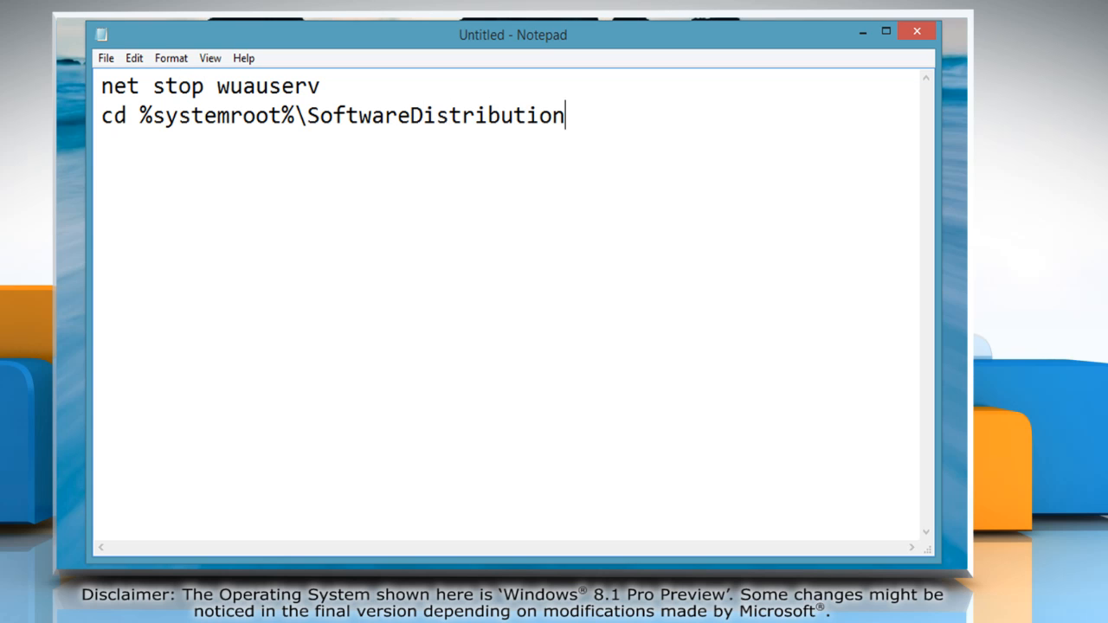
type("Ren Download Download.old")
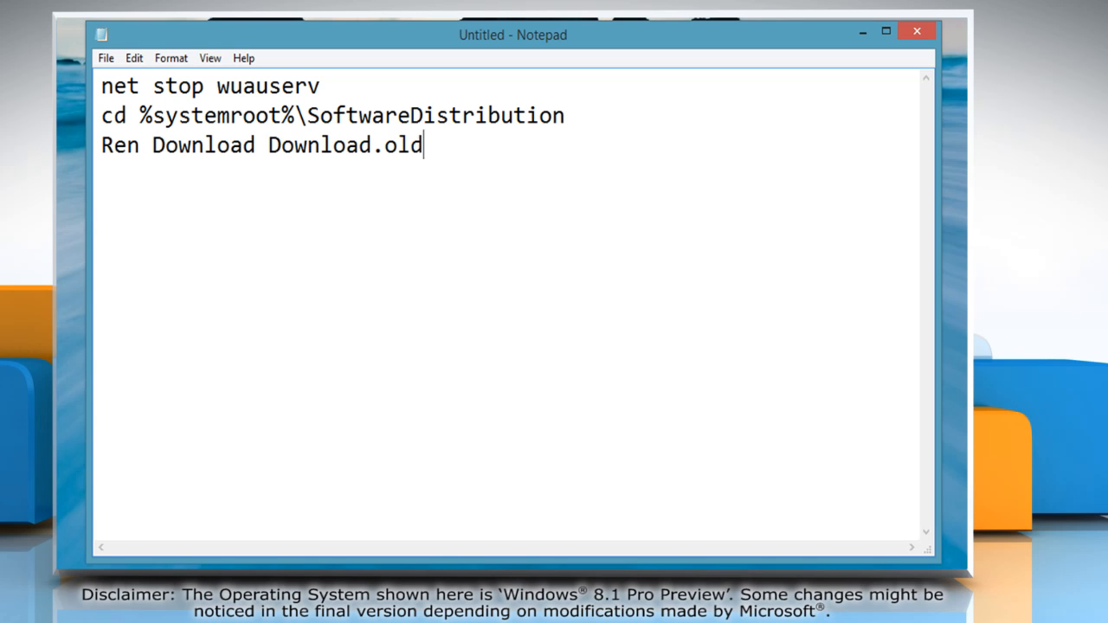
type("Net start wuaurerv")
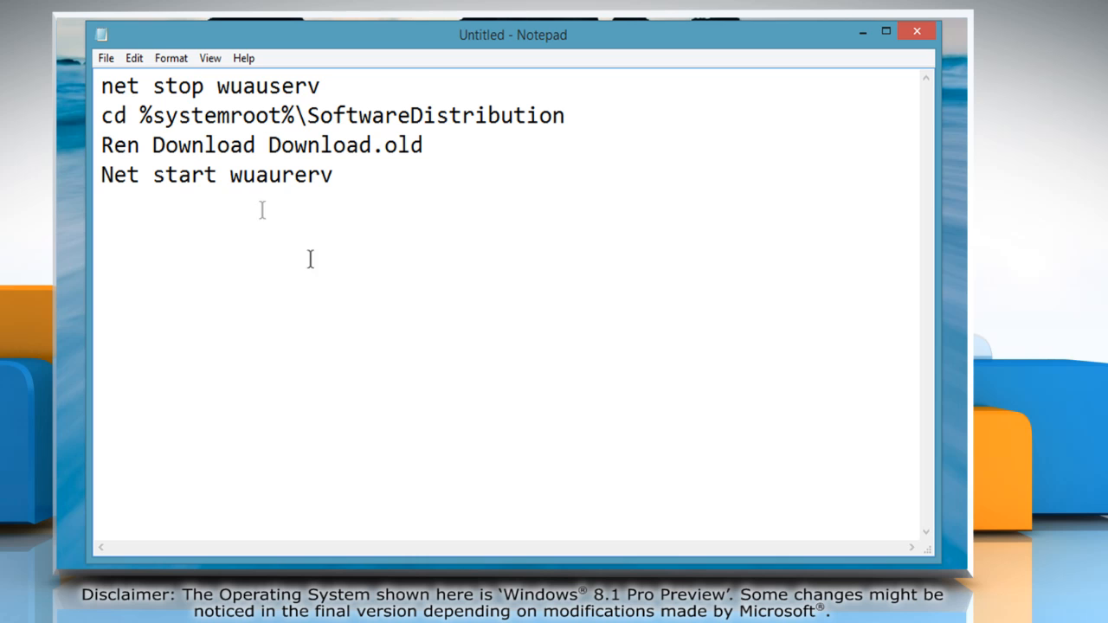
left_click(104, 59)
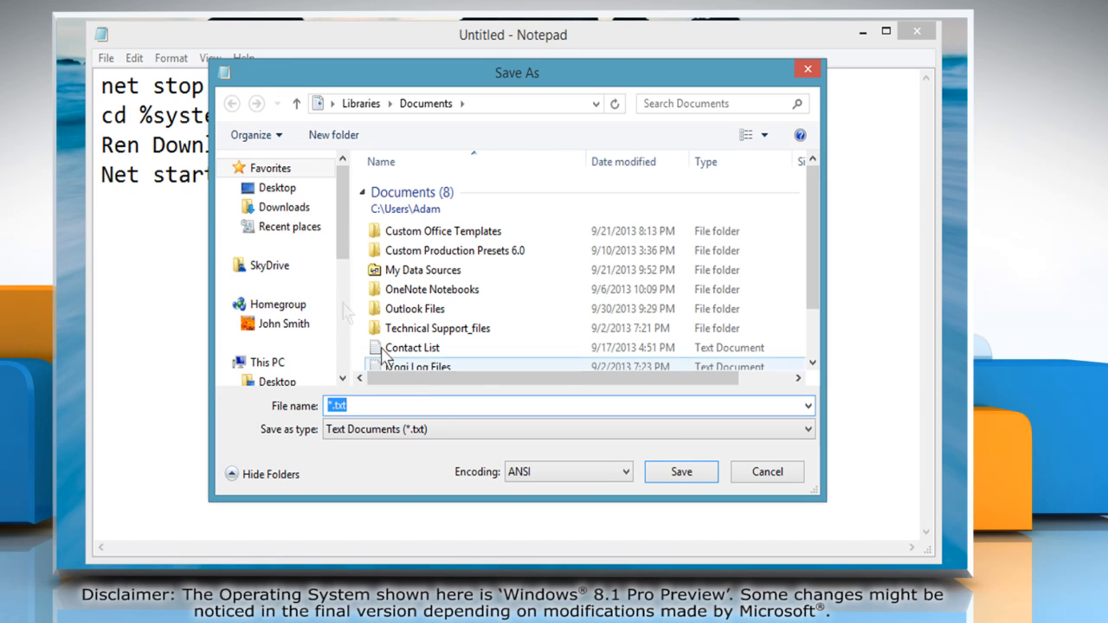
- Save the script to the Desktop as Rename.bat with Save as type set to All Files
left_click(277, 187)
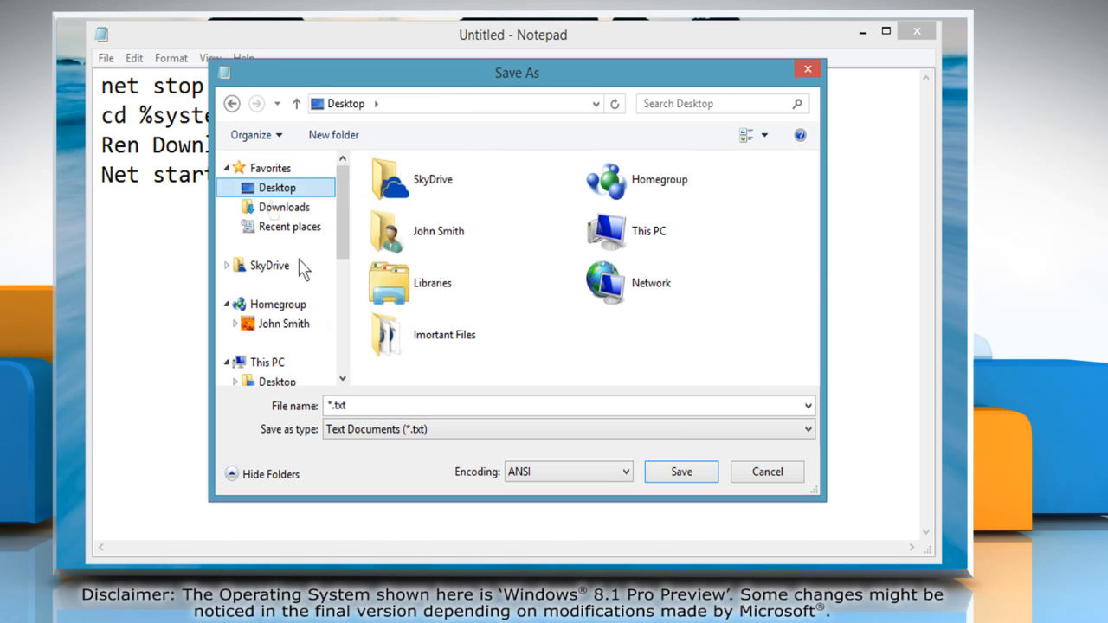
left_click(511, 405)
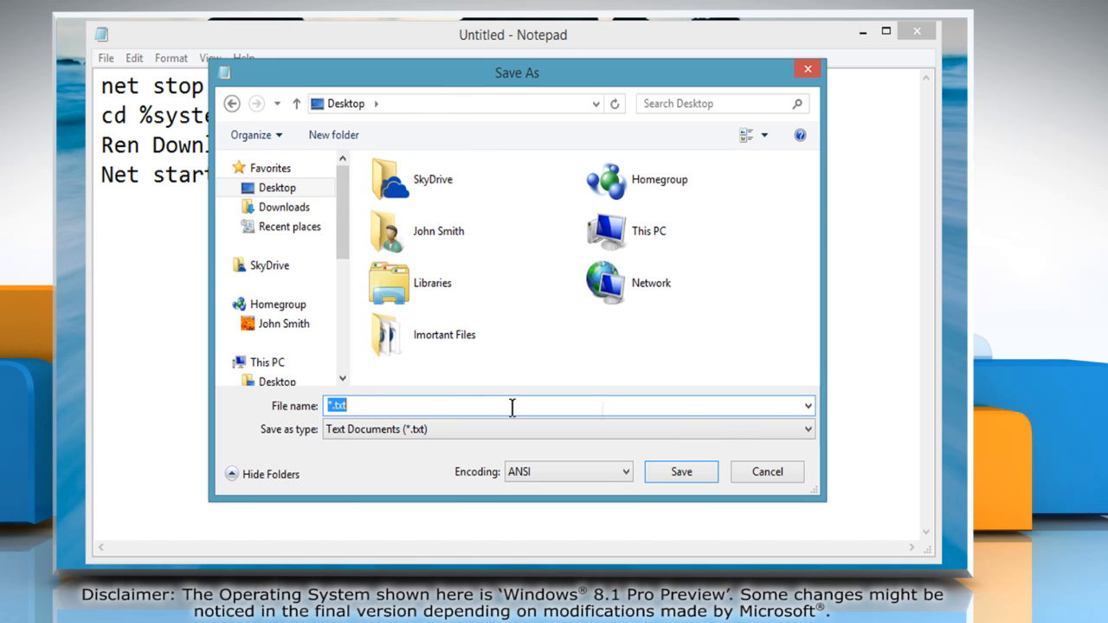
left_click(804, 429)
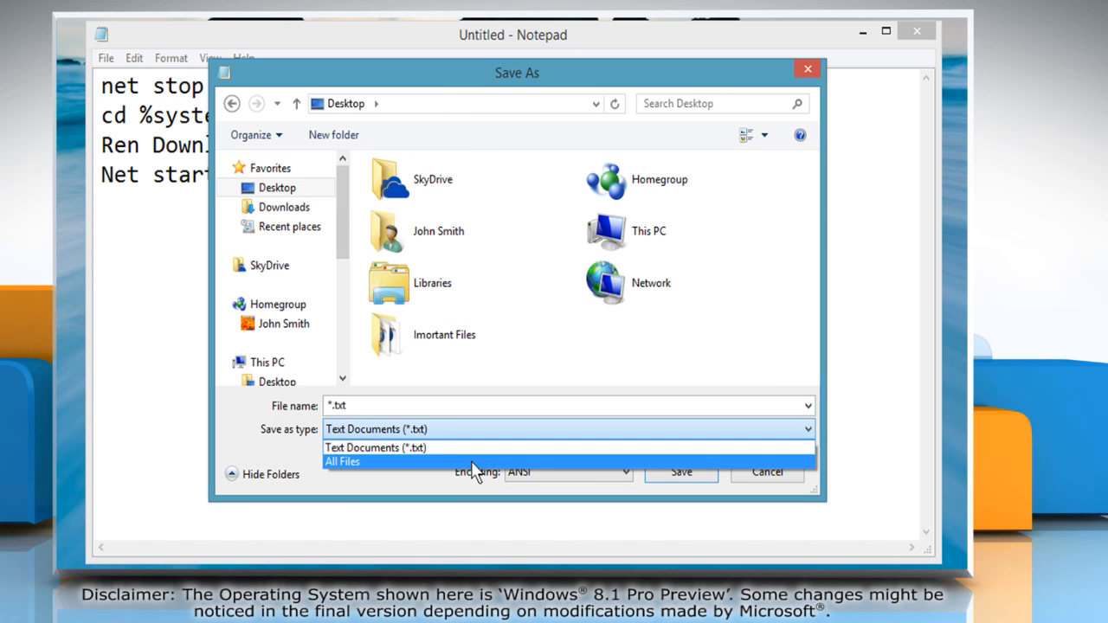
left_click(343, 460)
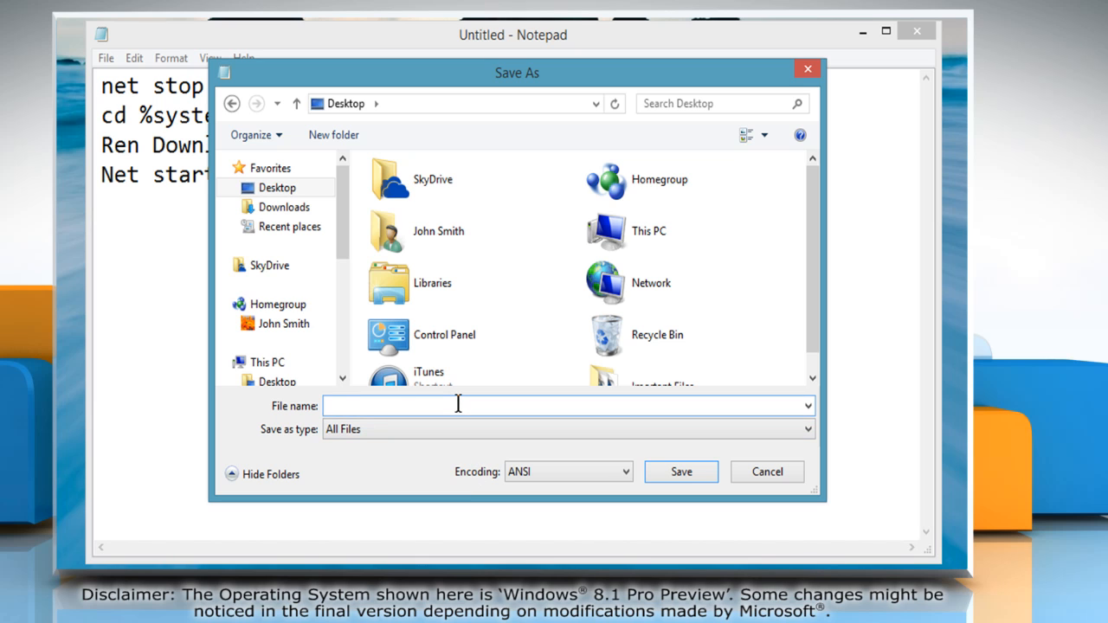
type("Rename.")
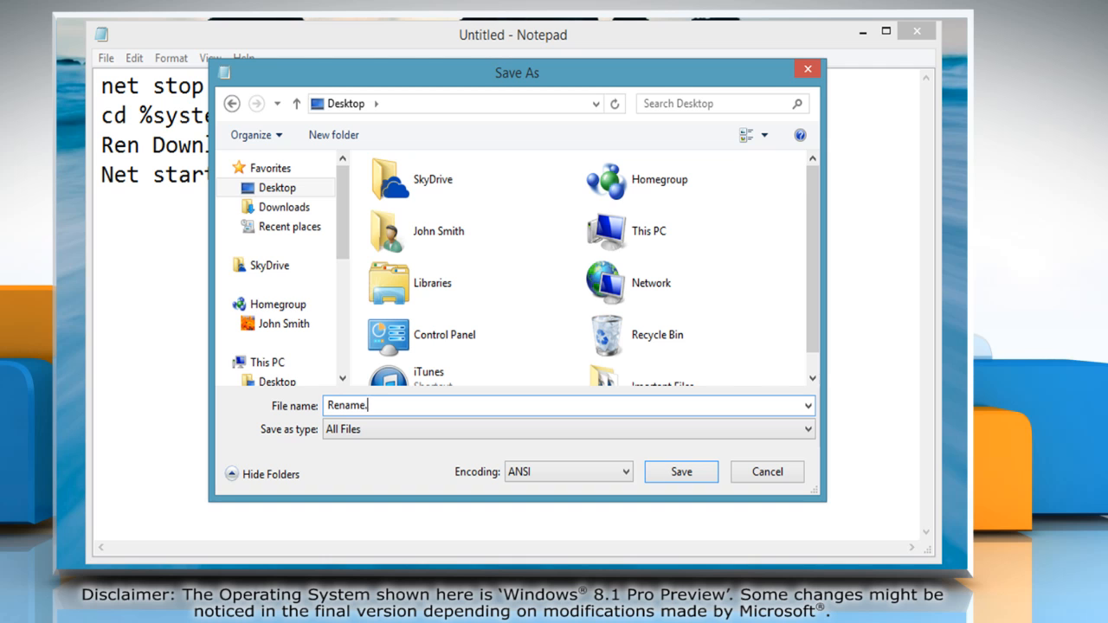
type("bat")
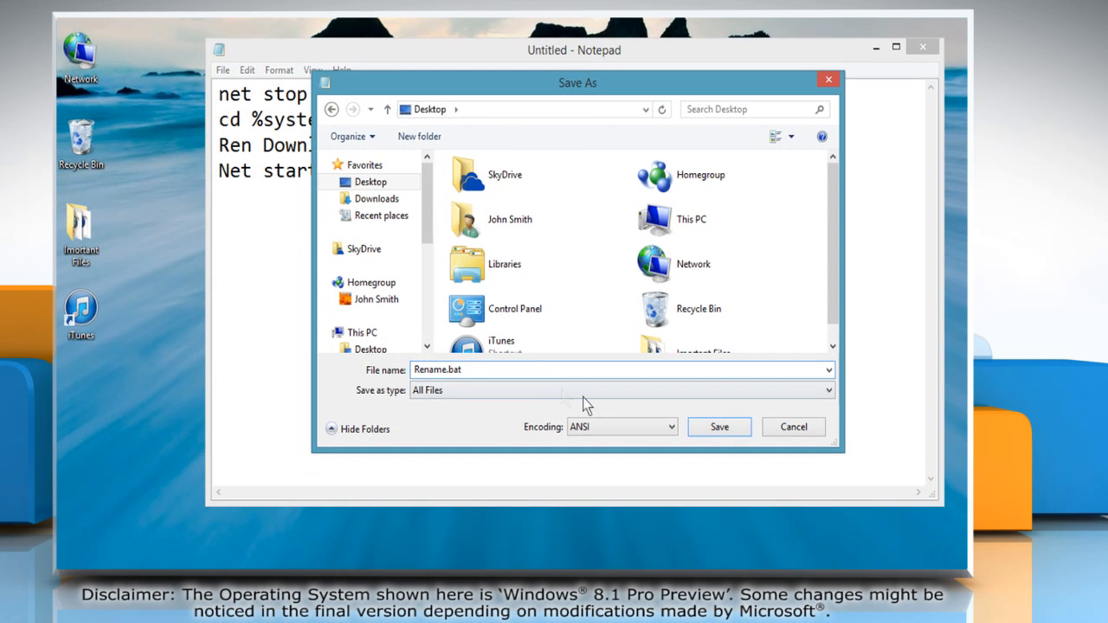
left_click(719, 426)
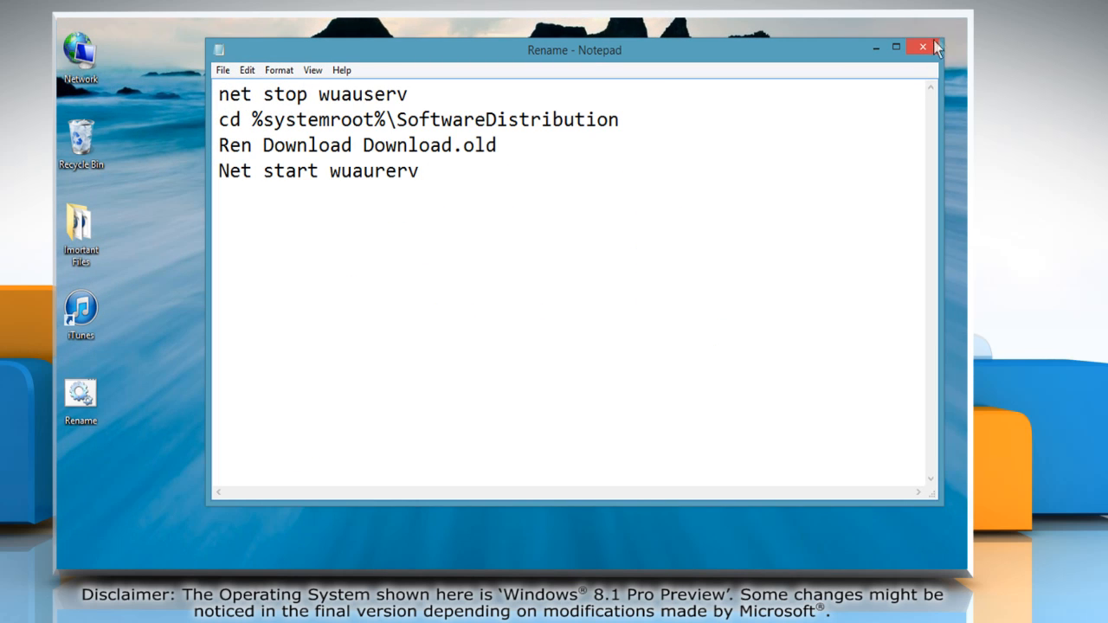
- Close Notepad and bring up the run options for the Rename.bat desktop icon
left_click(921, 46)
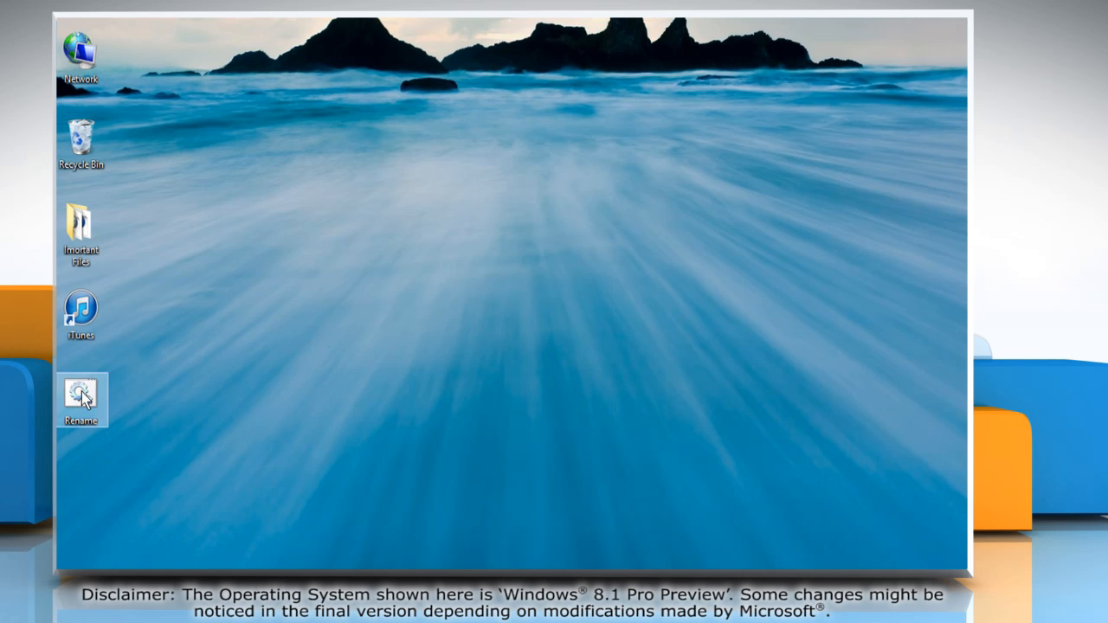
right_click(79, 398)
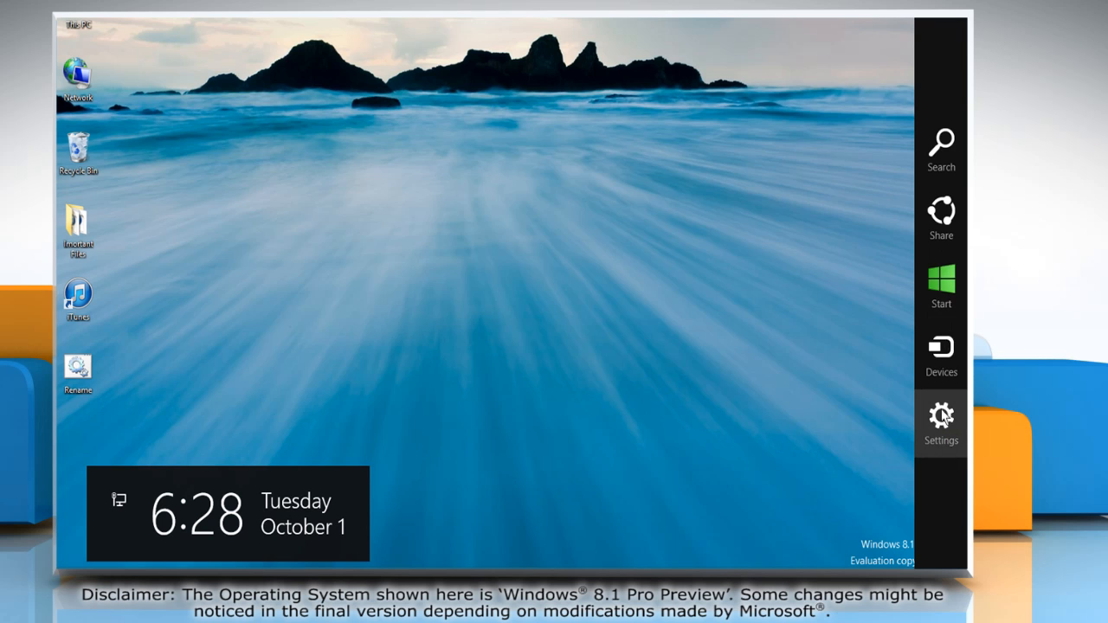
- Go through Settings and Change PC settings to the Update & recovery Windows Update page
left_click(941, 422)
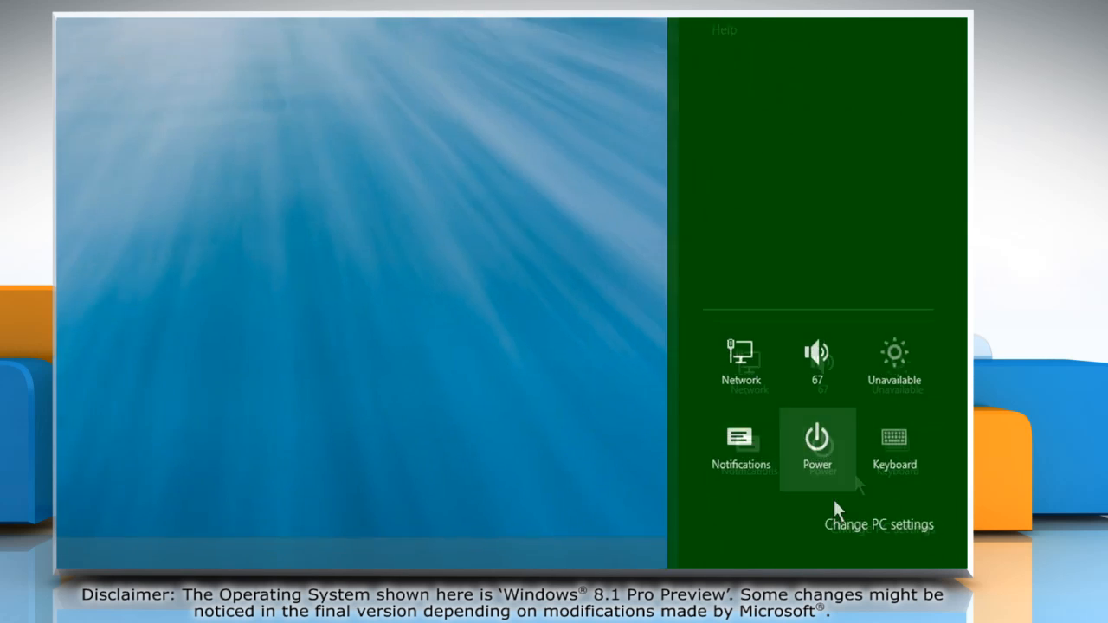
left_click(880, 523)
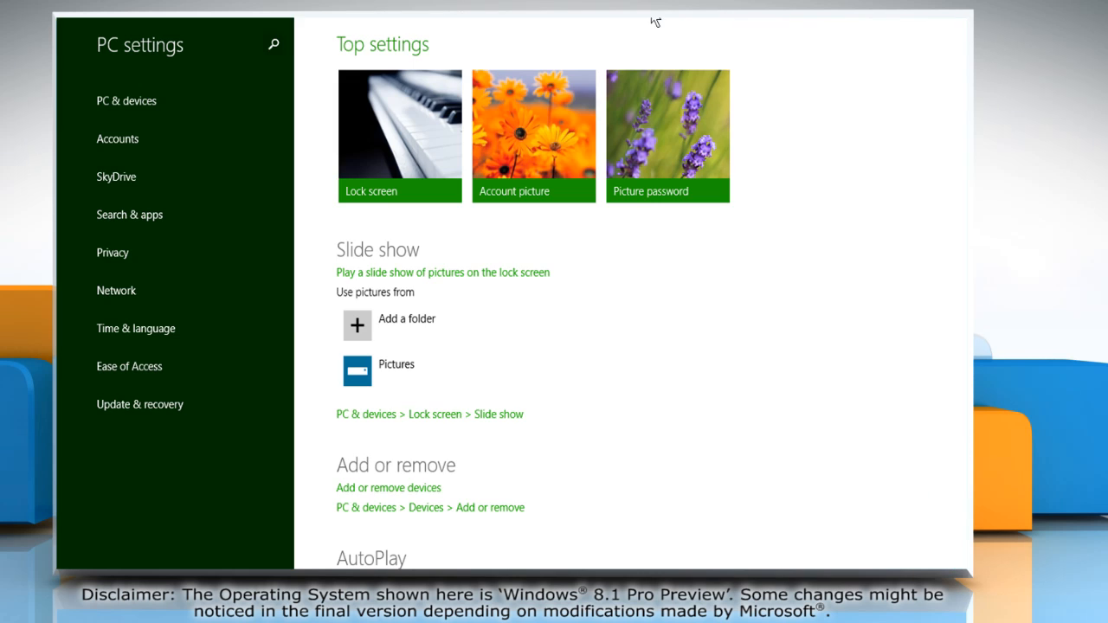
left_click(138, 405)
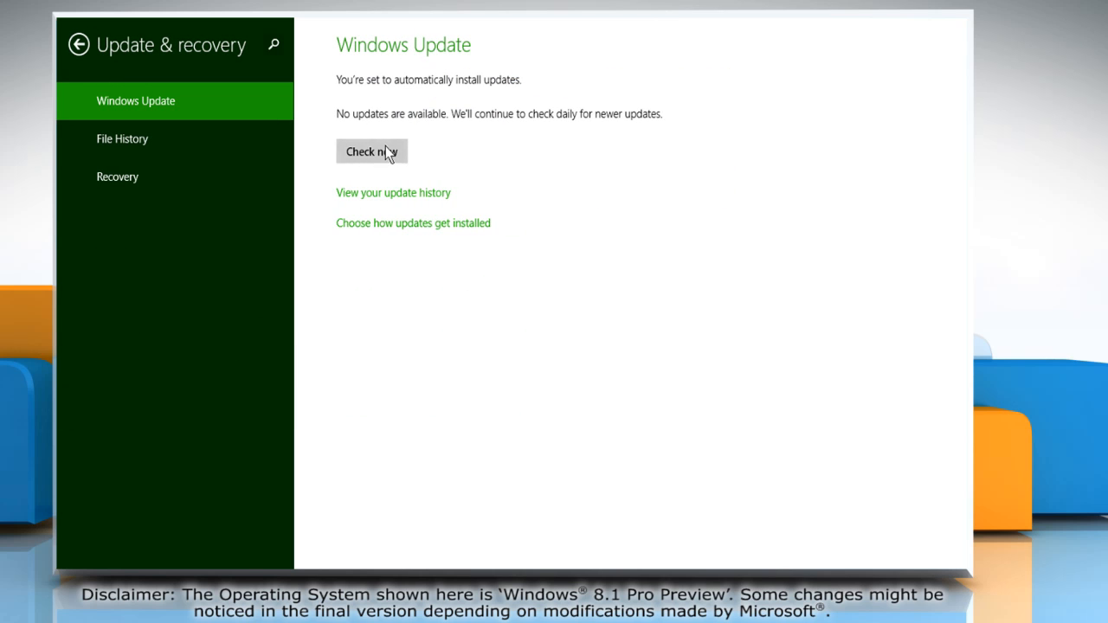
- Run a fresh Windows Update check with Check now
left_click(370, 151)
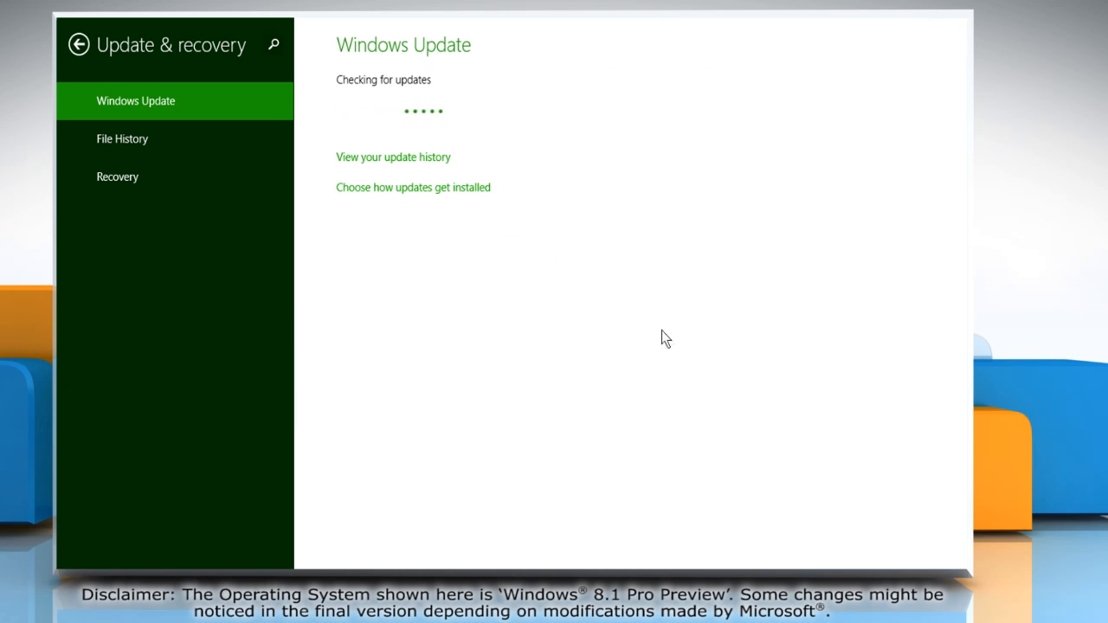
mouse_move(668, 339)
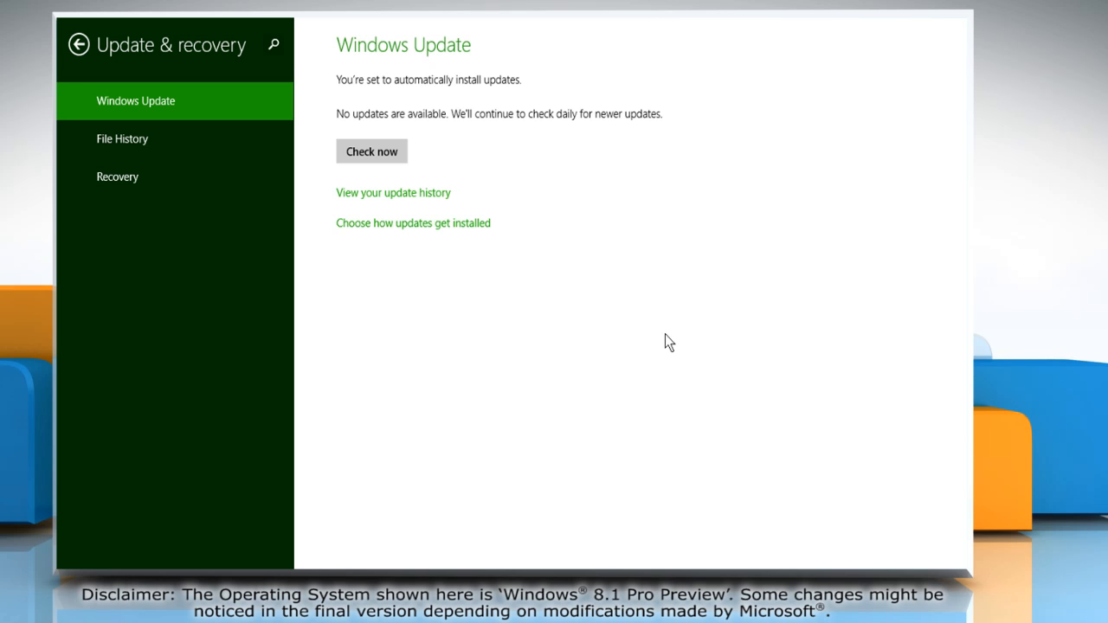
mouse_move(517, 94)
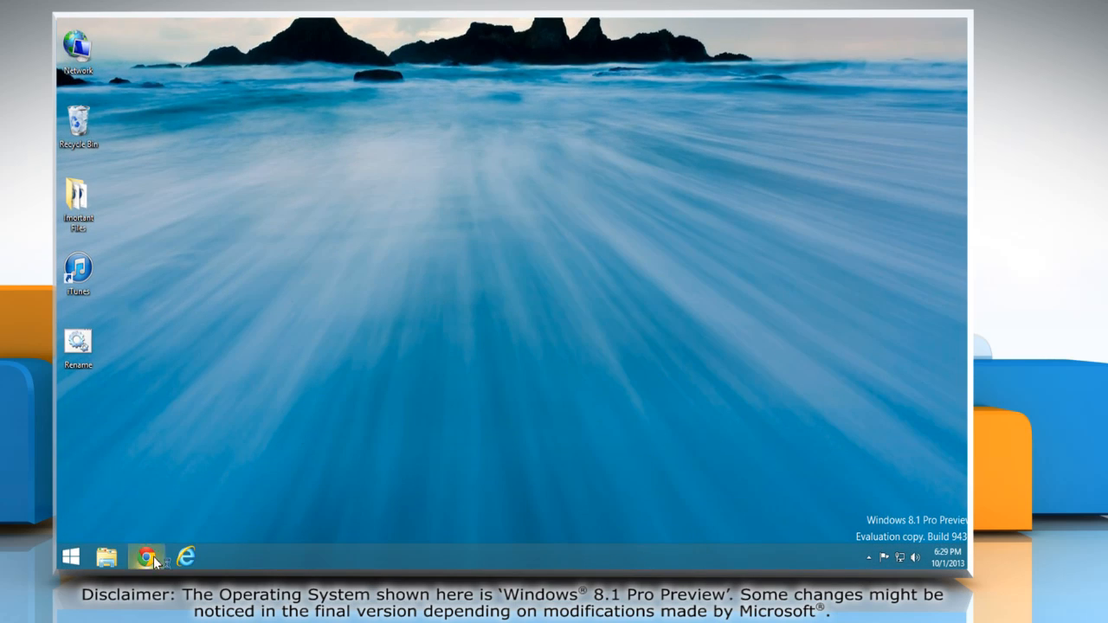
- Launch Chrome and browse to support.microsoft.com/kb/2768355
left_click(146, 555)
type("support.micros")
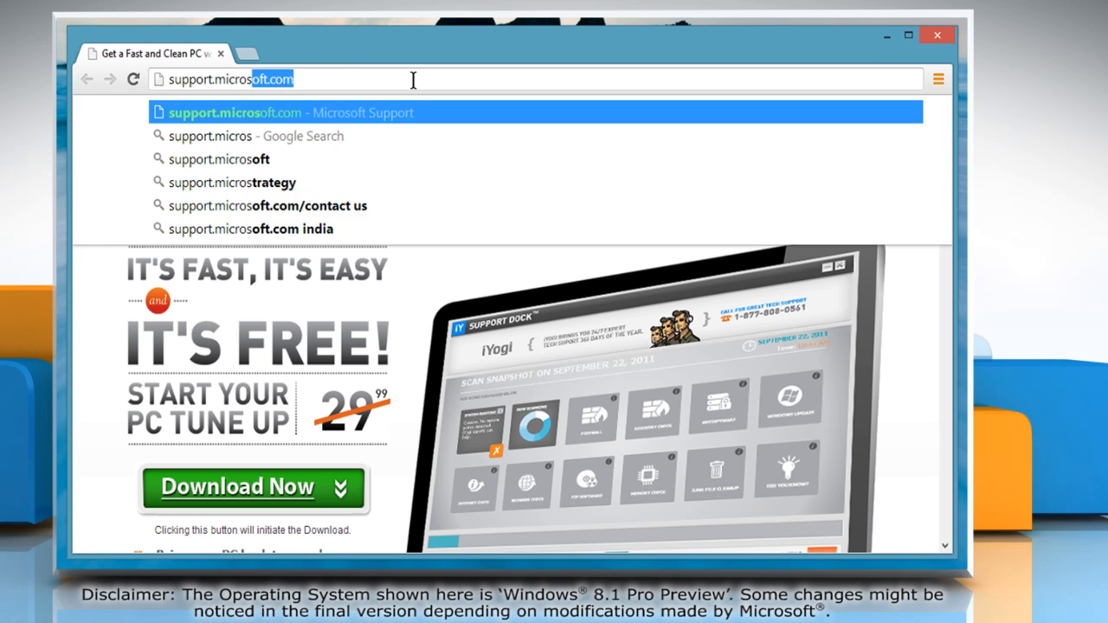
type("/k")
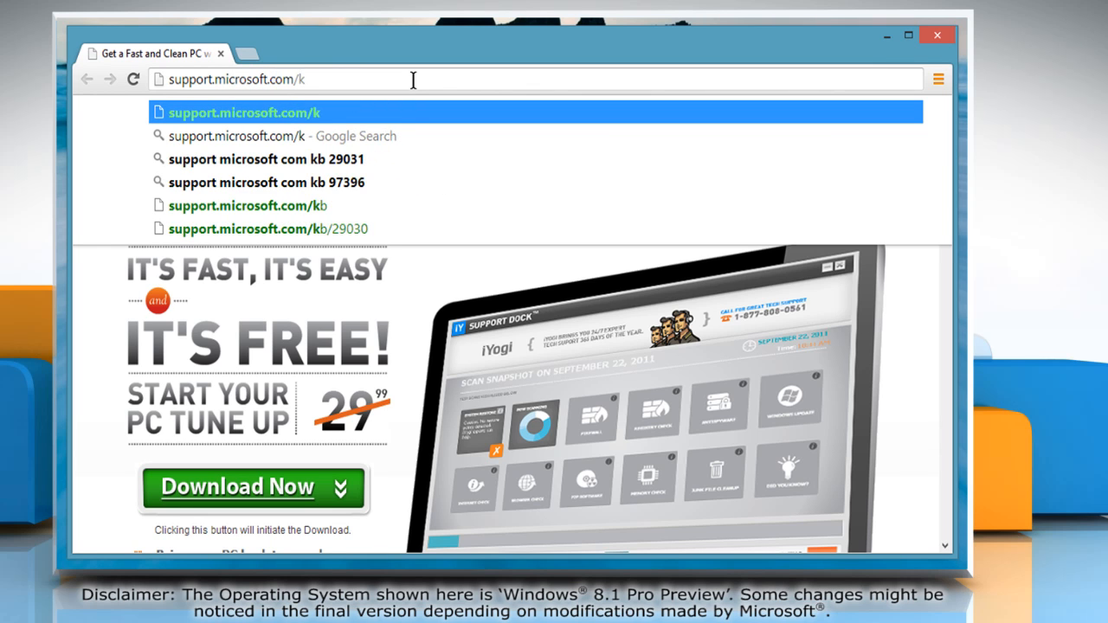
type("b/")
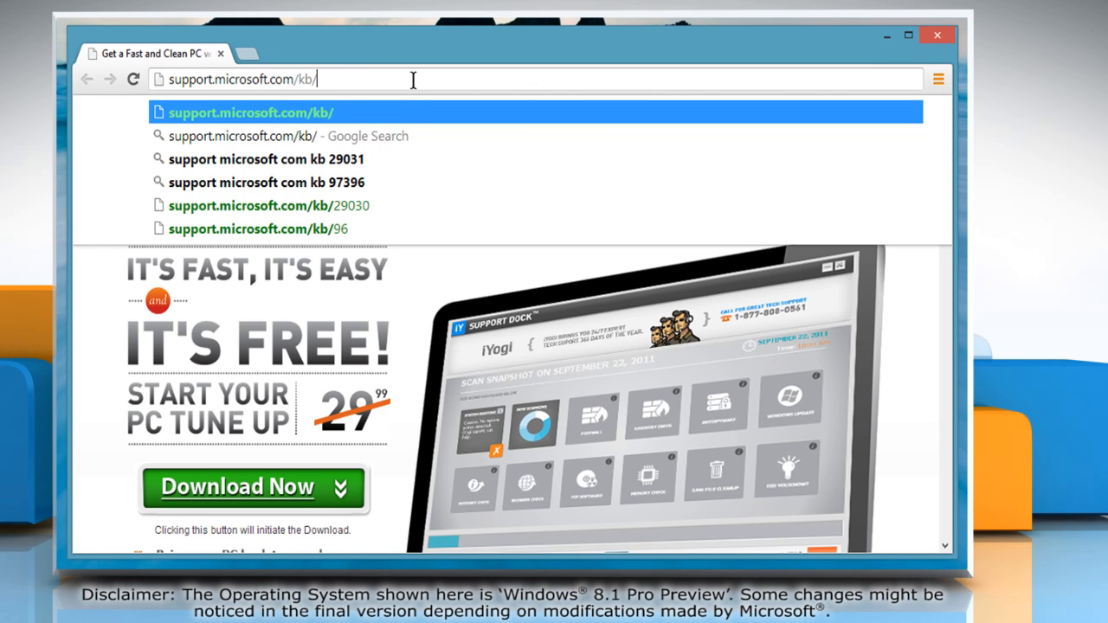
type("2768355")
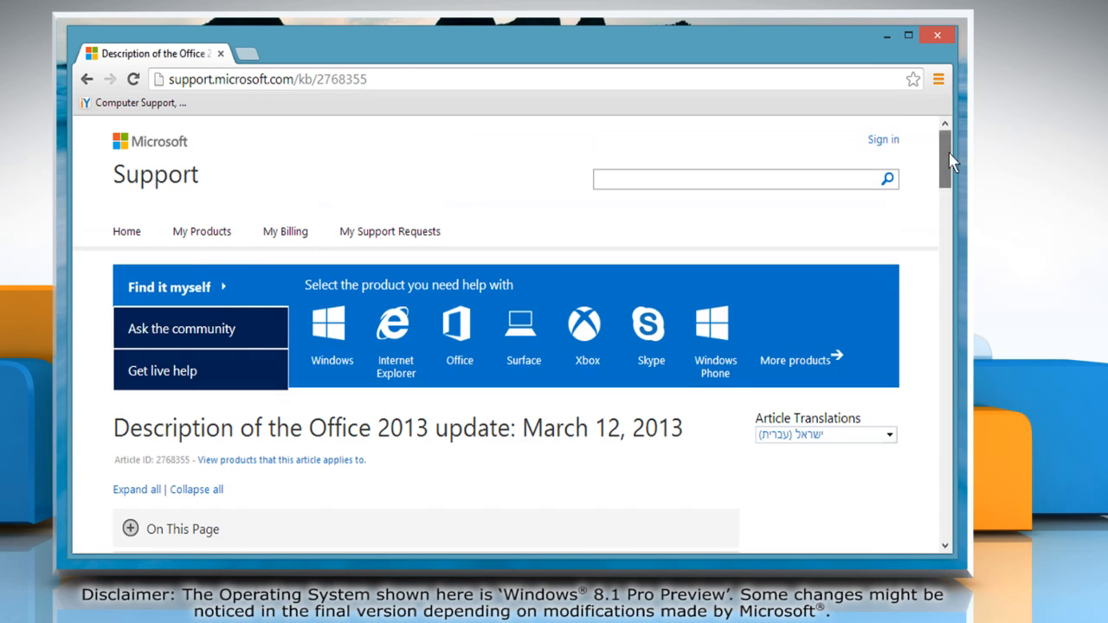
- Request the 32-bit Office 2013 KB2768355 update package from the Microsoft Download Center
scroll("down", 3)
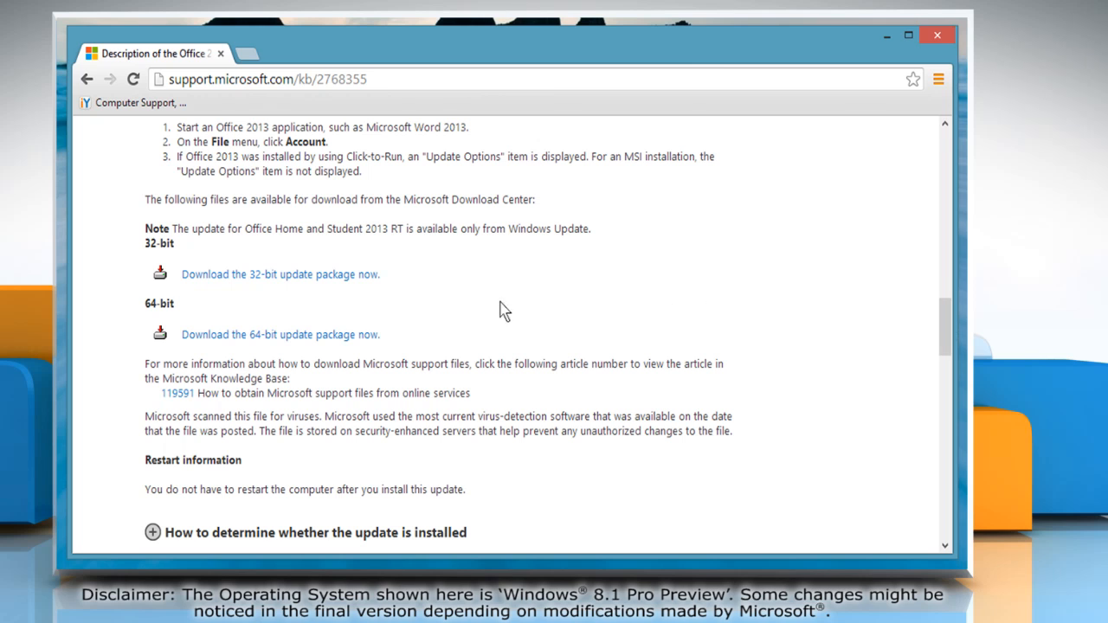
left_click(281, 274)
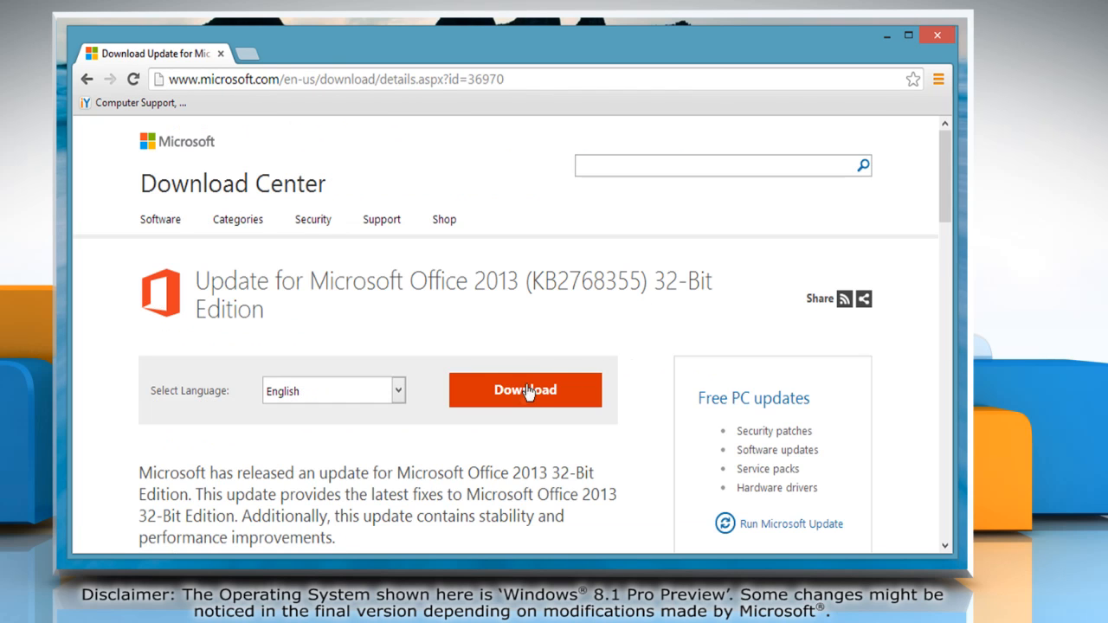
left_click(525, 390)
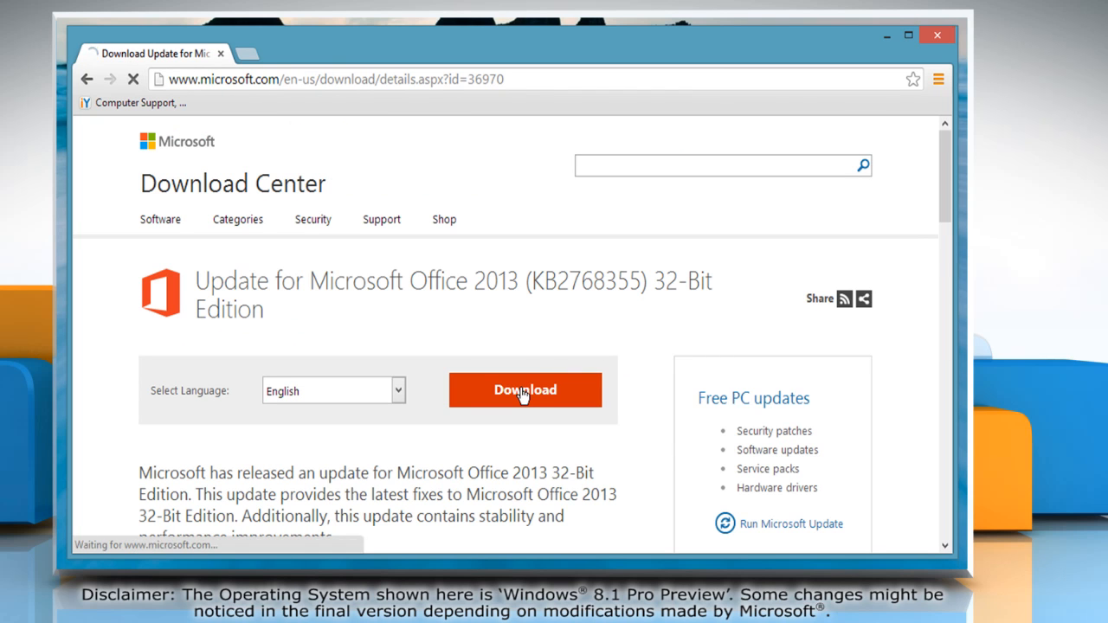